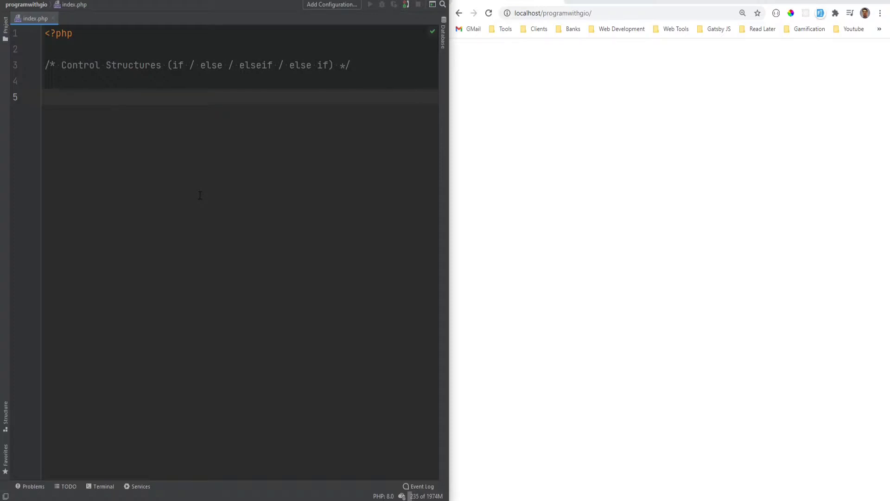
# Step: Insert an if live template on line 5 and select its $condition placeholder
pyautogui.click(48, 97)
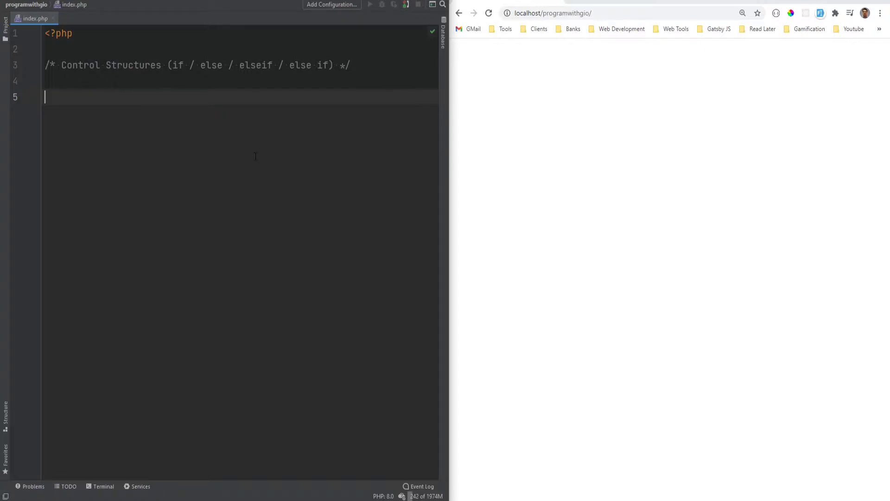
pyautogui.write('if ($condition) {')
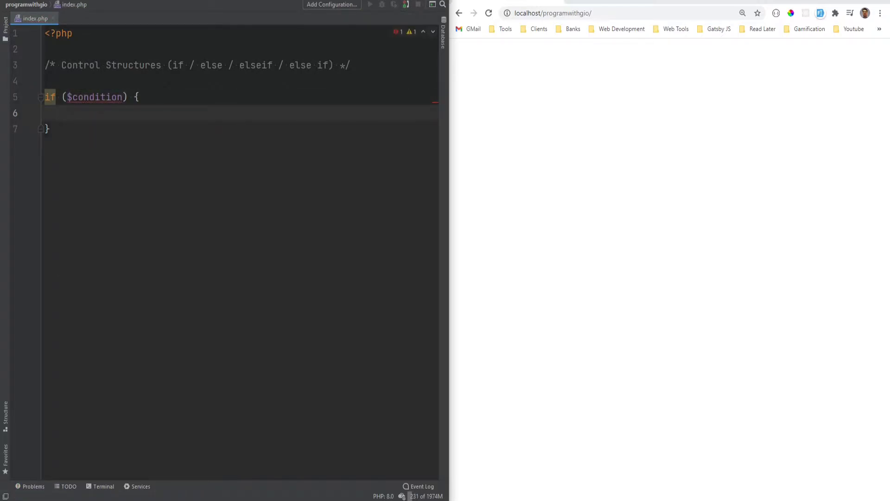
pyautogui.moveTo(139, 97); pyautogui.dragTo(56, 113)
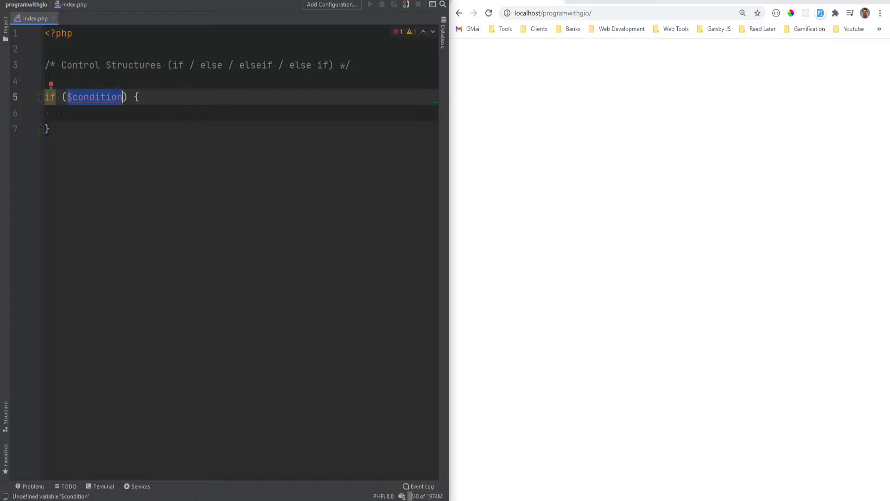
pyautogui.moveTo(112, 109)
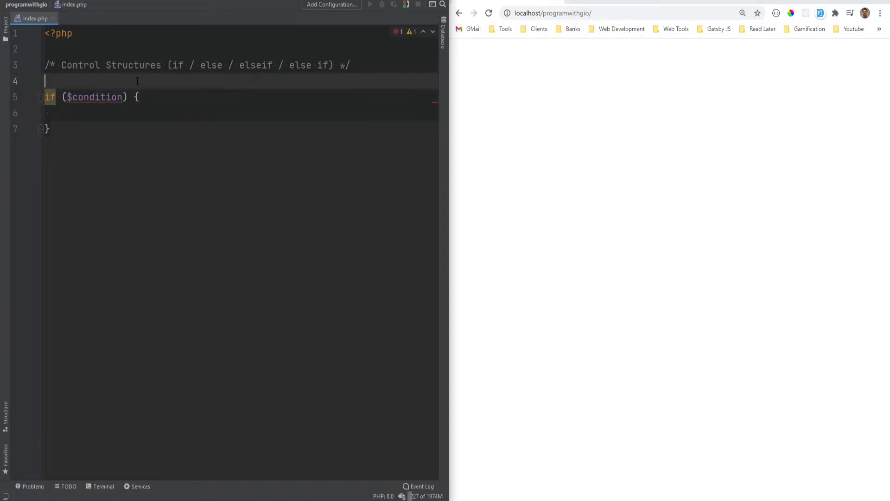
# Step: Declare $score as 95 and make the if echo 'A' when $score >= 90
pyautogui.write('$score = 95;')
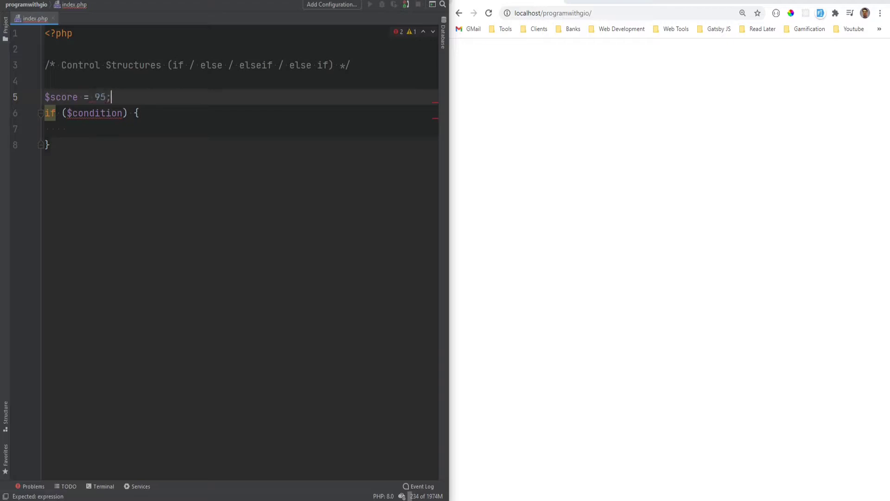
pyautogui.write('$score ≥ 90')
pyautogui.click(239, 128)
pyautogui.write("echo 'A';")
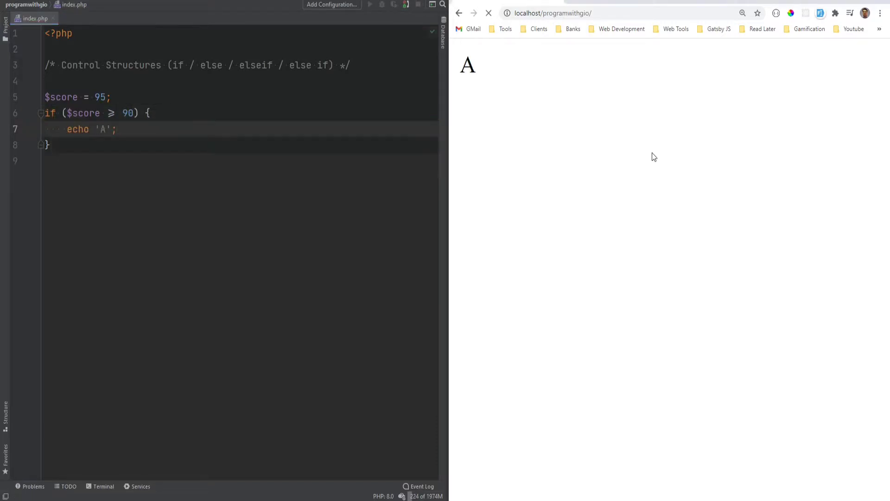
pyautogui.write('85')
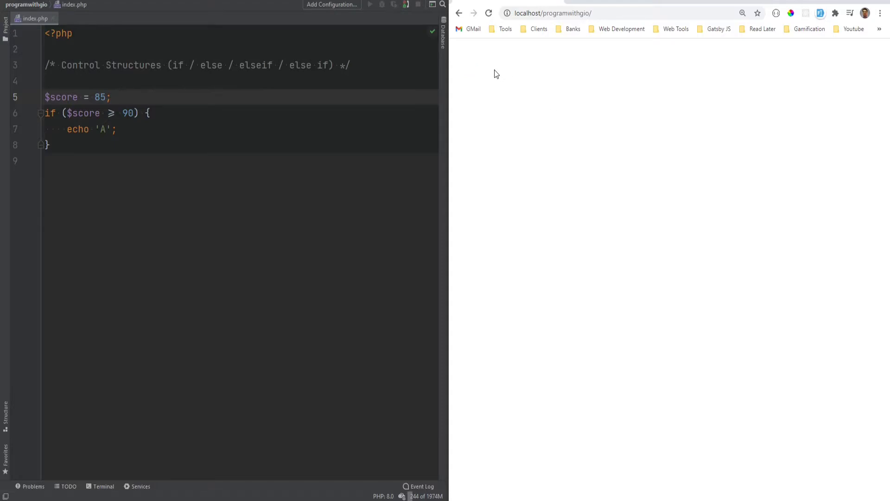
pyautogui.doubleClick(78, 129)
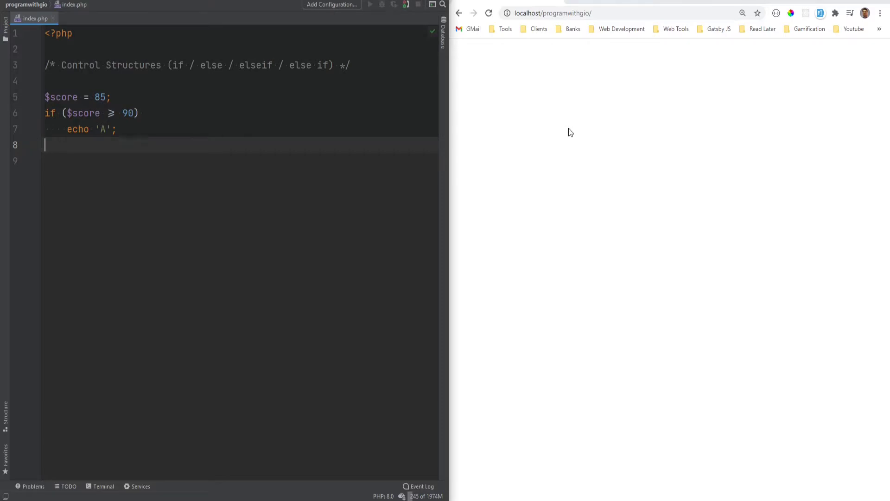
pyautogui.doubleClick(100, 96)
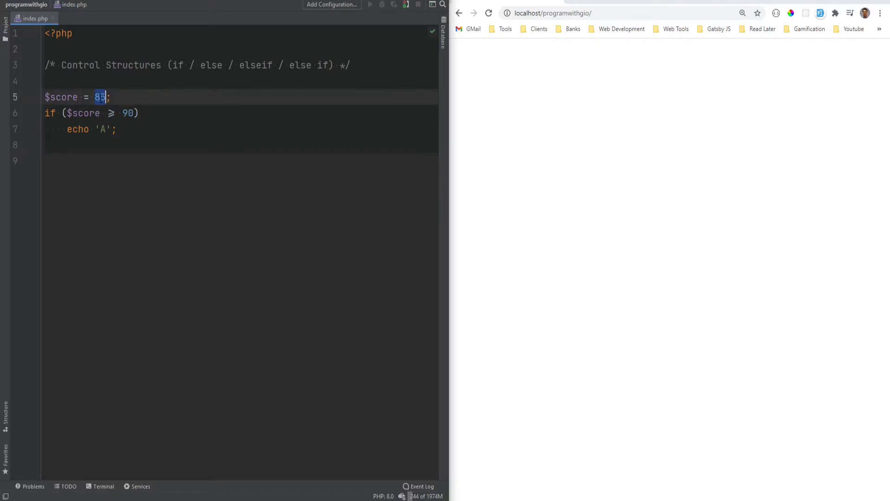
pyautogui.write('95')
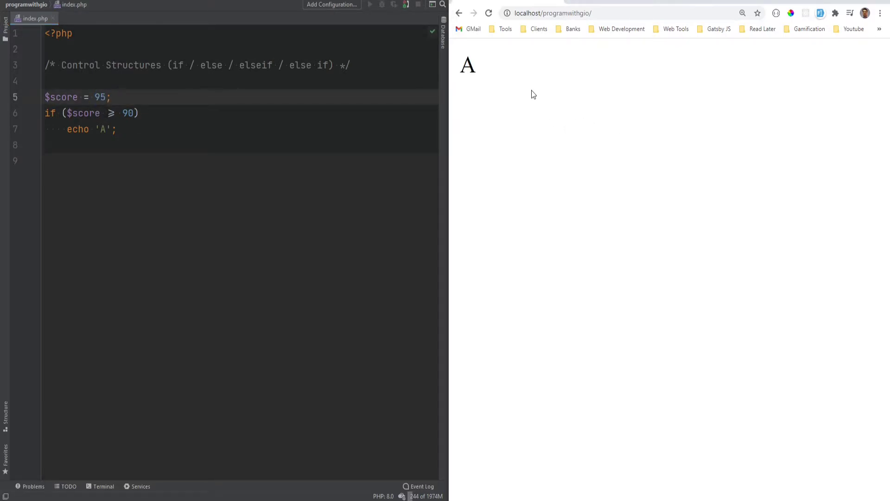
pyautogui.write('{')
pyautogui.click(240, 145)
pyautogui.write('}')
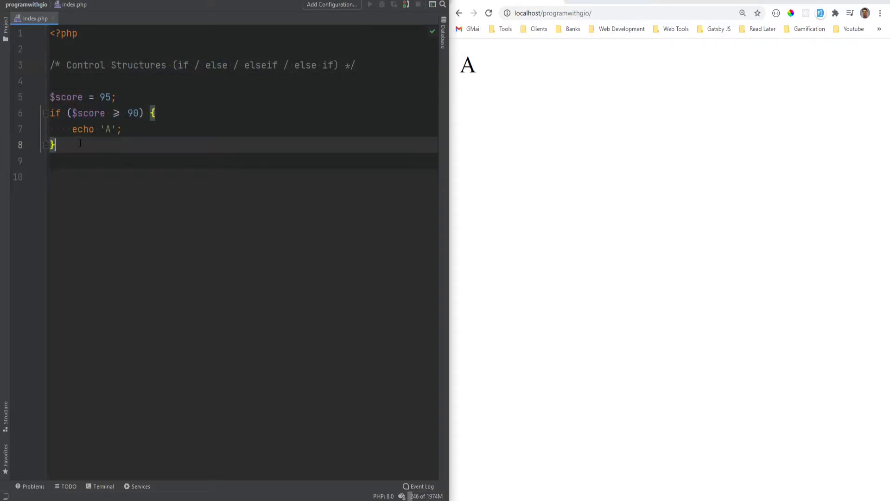
# Step: Add an else branch echoing 'F' and set the score back to 85
pyautogui.write('else {')
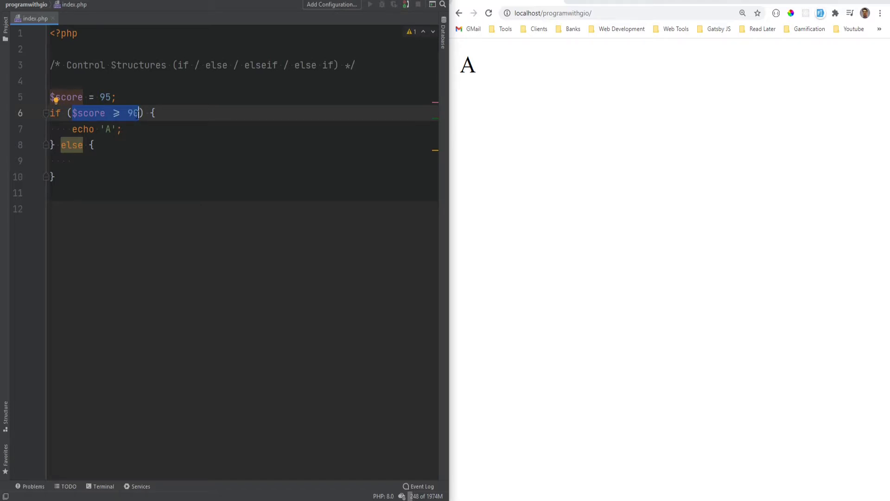
pyautogui.write("echo 'F';")
pyautogui.click(243, 97)
pyautogui.write('8')
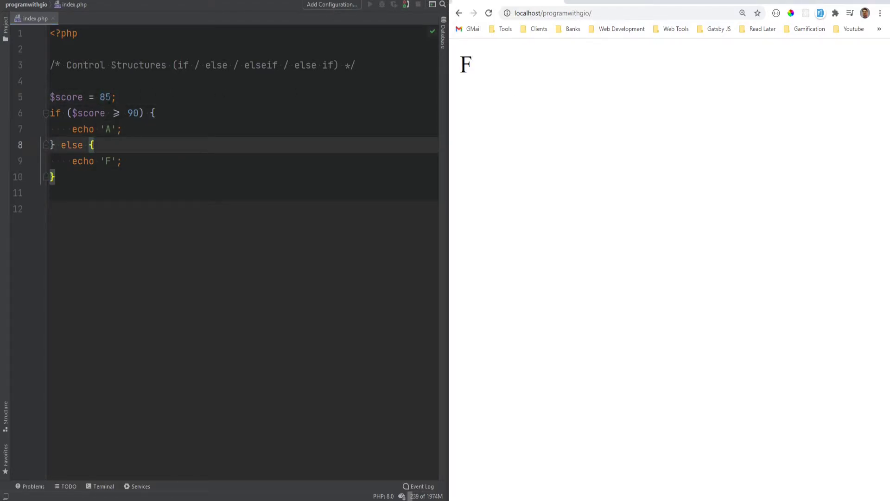
pyautogui.doubleClick(105, 97)
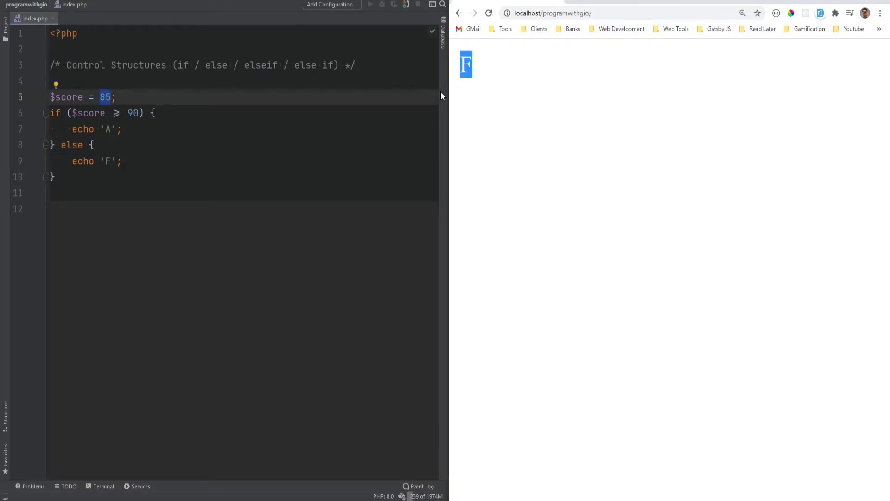
pyautogui.click(164, 144)
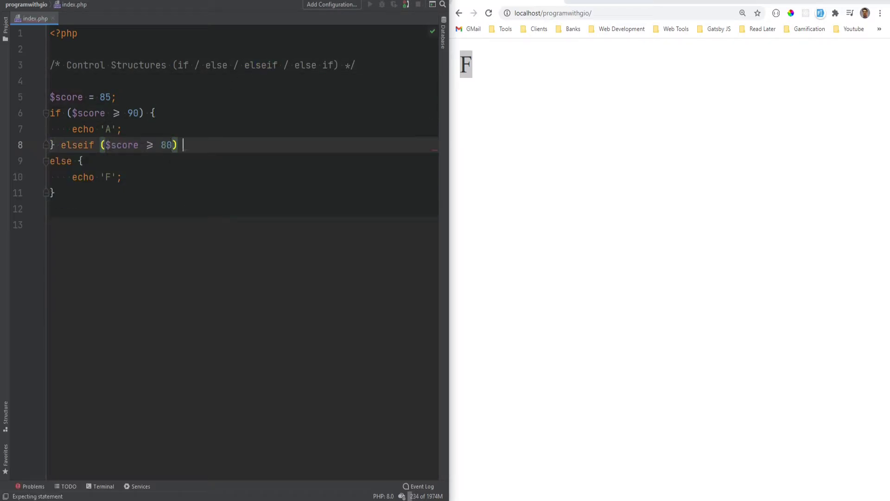
# Step: Try scores 65 and then 50, refreshing the browser preview to check the grade
pyautogui.write('{')
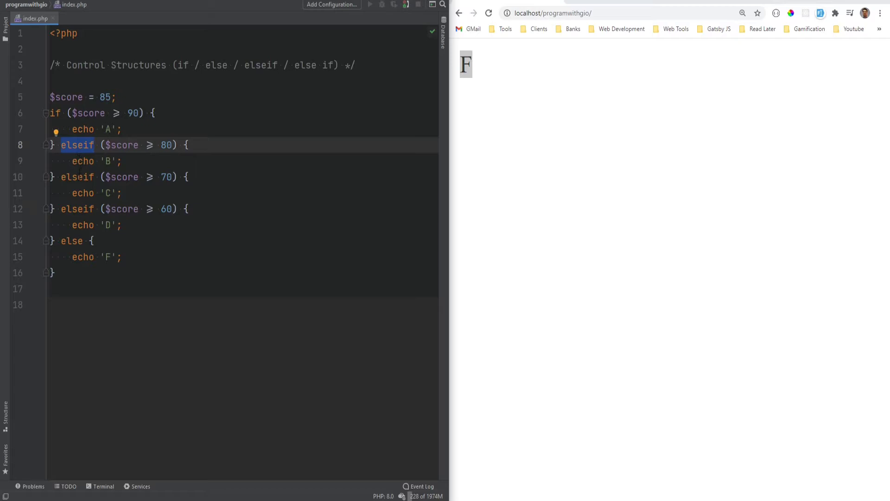
pyautogui.click(104, 97)
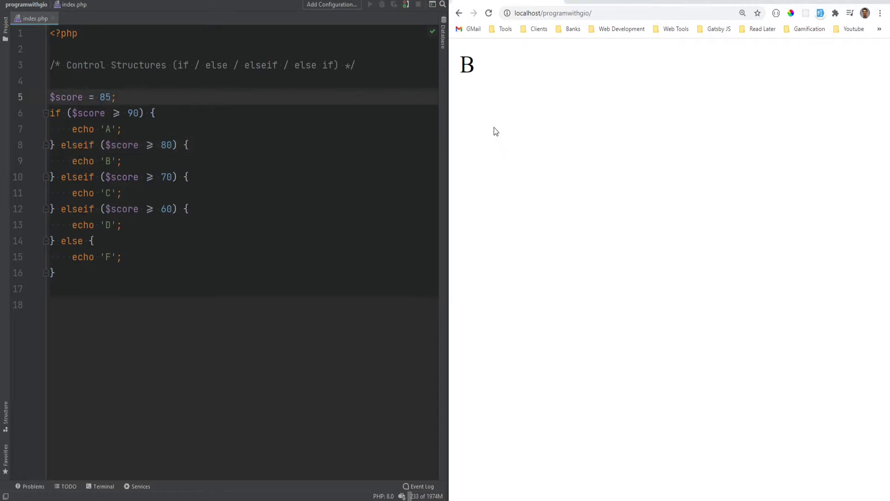
pyautogui.write('65')
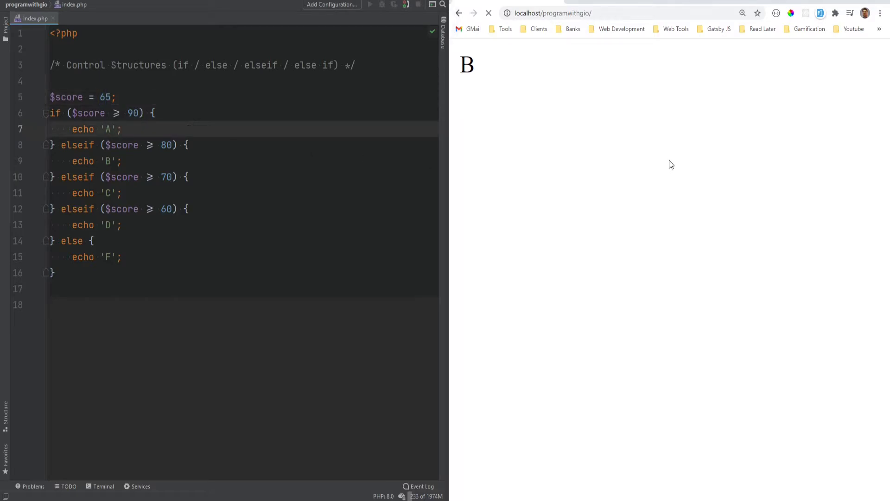
pyautogui.doubleClick(106, 97)
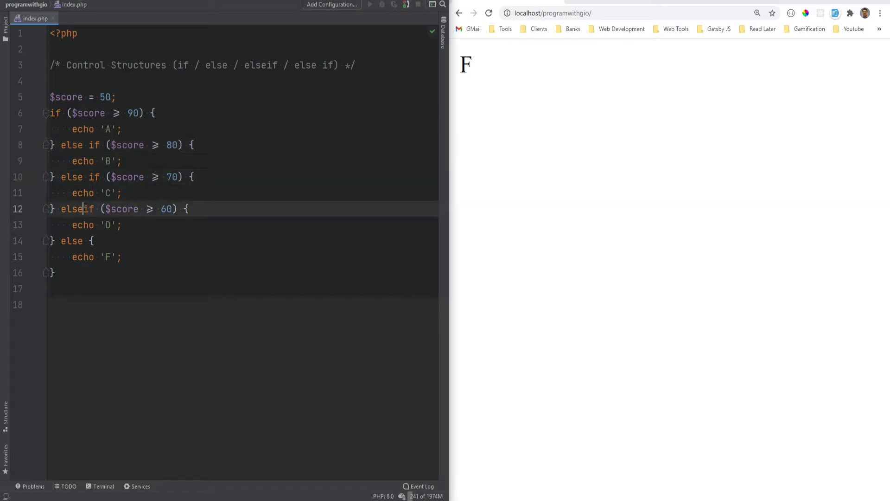
pyautogui.click(84, 208)
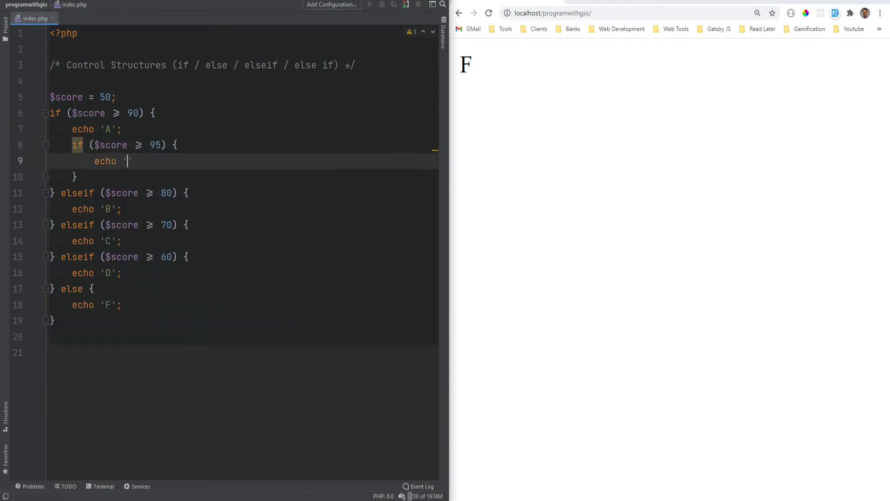
# Step: Nest echo '+' checks inside the grade branches and test with score 75
pyautogui.write("+';")
pyautogui.click(84, 97)
pyautogui.write('94')
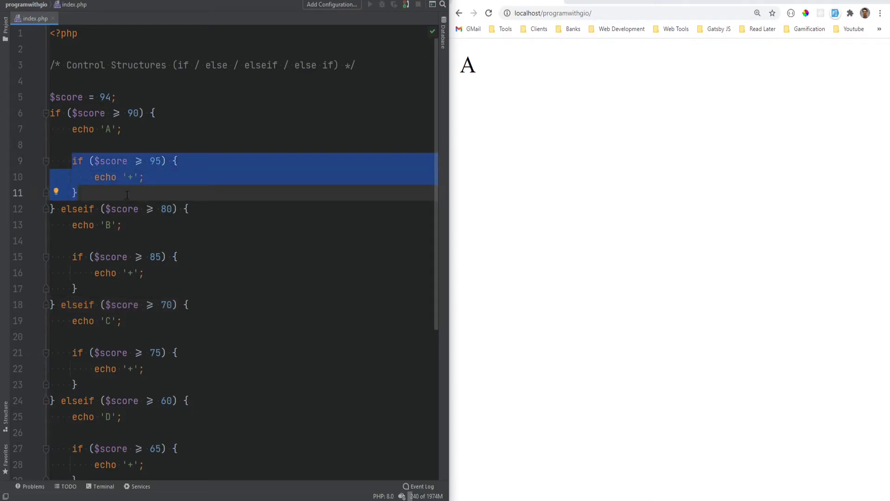
pyautogui.moveTo(201, 197)
pyautogui.write('76')
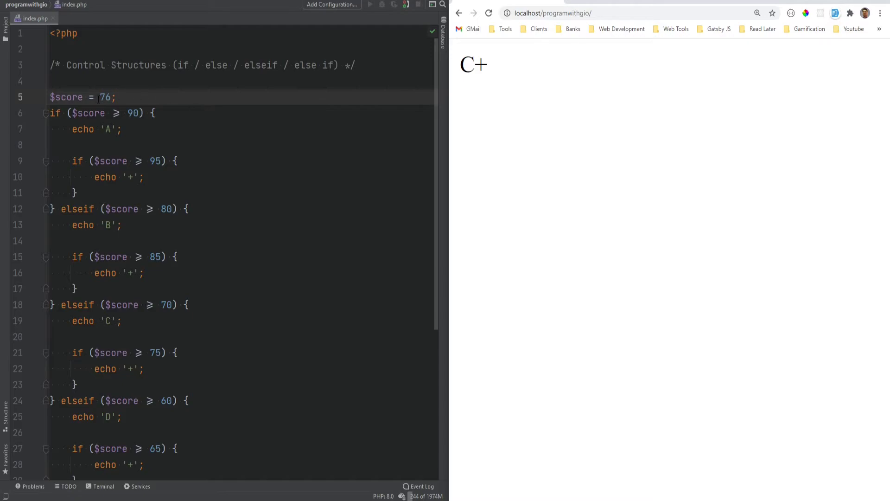
pyautogui.write('75')
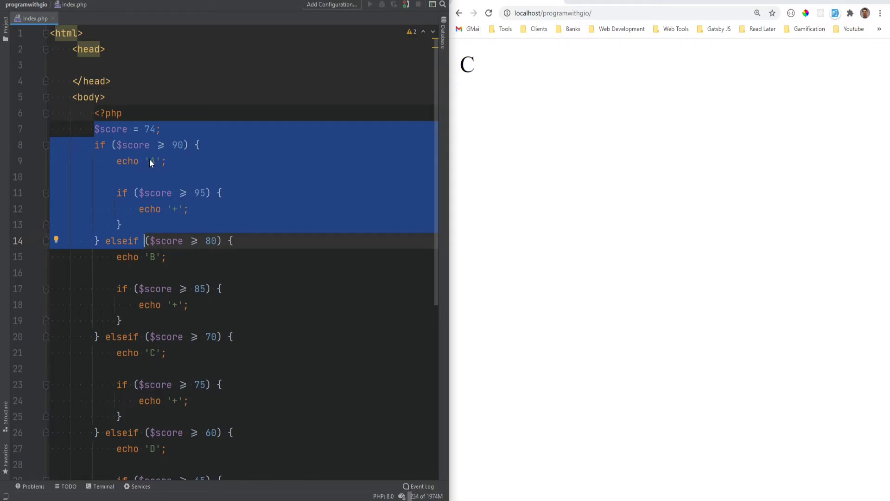
# Step: Replace grade A's echo with bold <strong>A</strong> HTML output
pyautogui.click(150, 162)
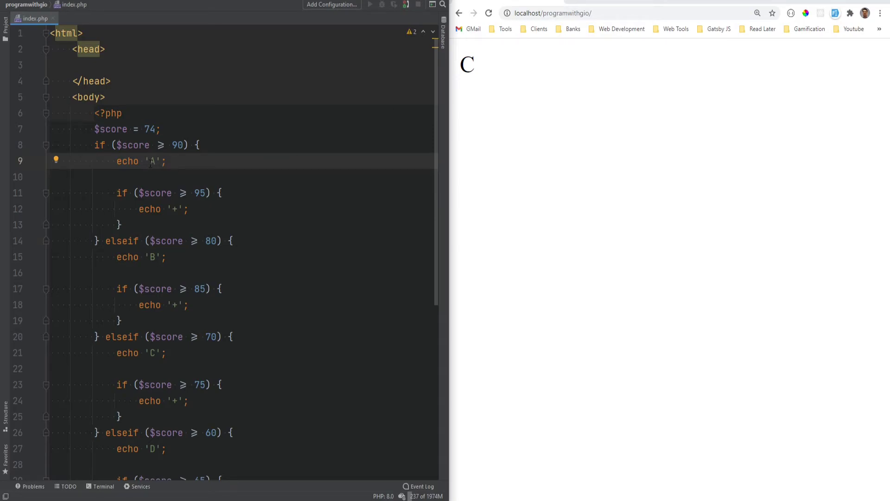
pyautogui.write('<strong>A</strong>')
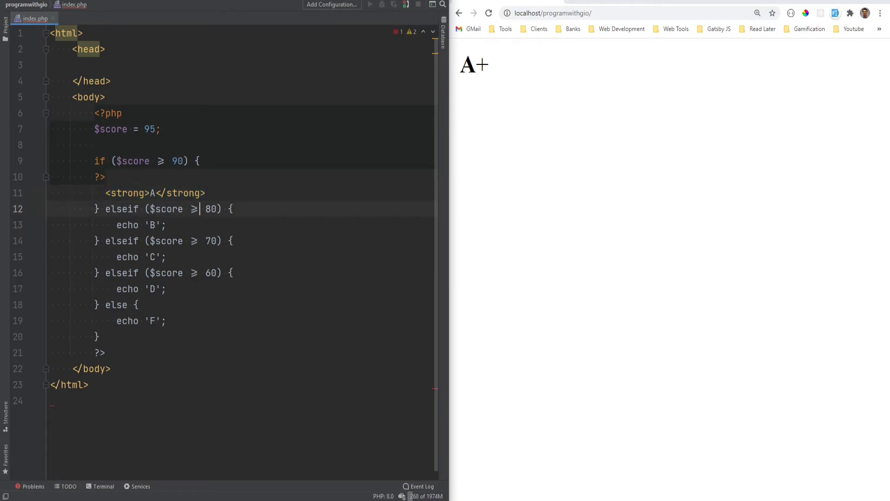
pyautogui.write('<')
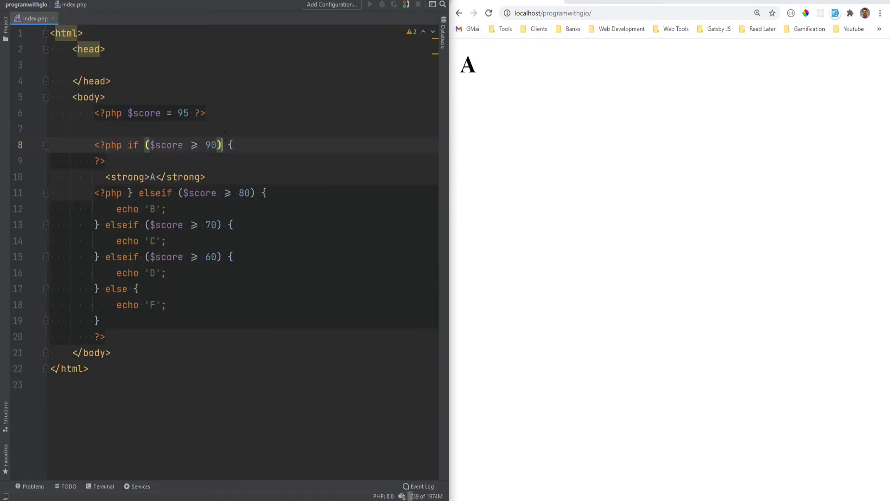
# Step: Swap the if and elseif braces for colons and reopen <?php before the next branch
pyautogui.click(231, 144)
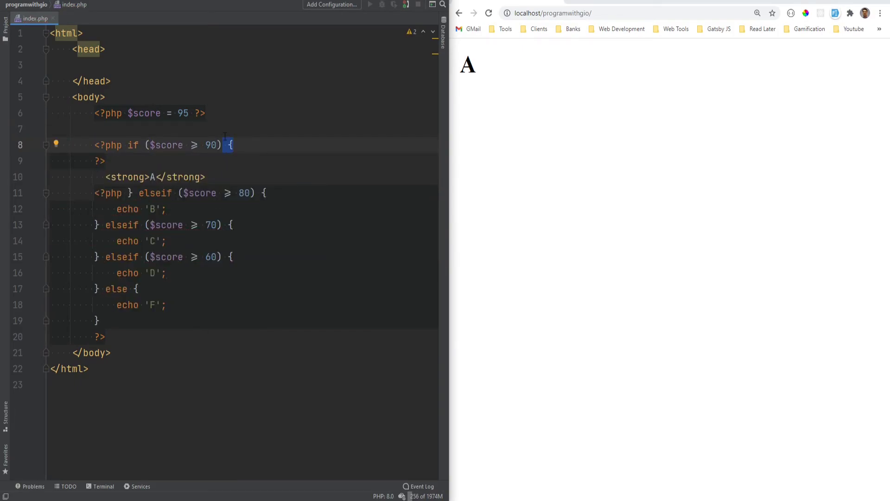
pyautogui.write(':')
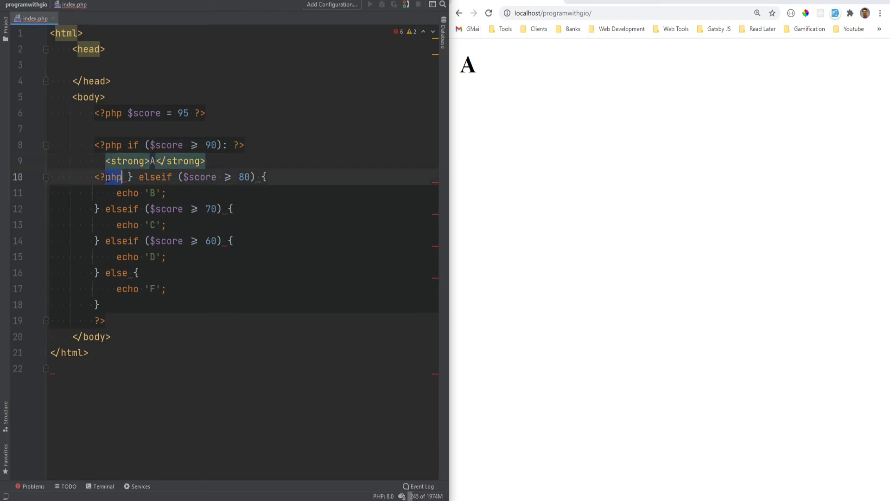
pyautogui.press('Backspace')
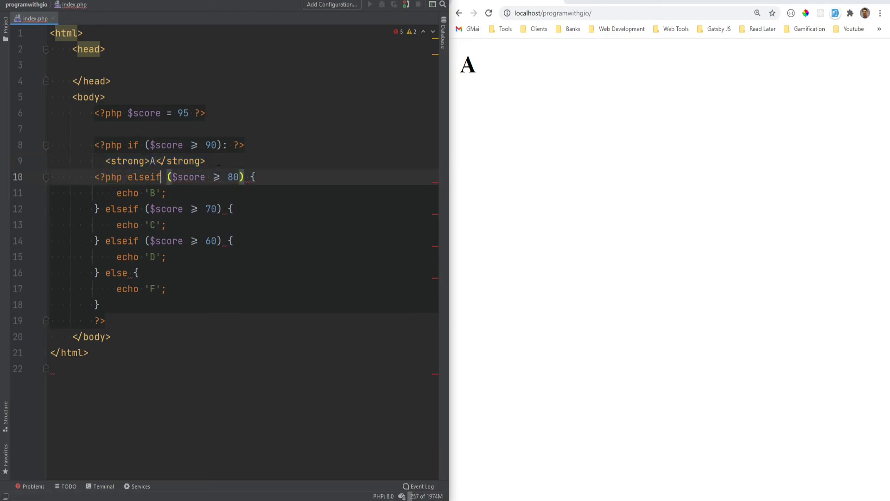
pyautogui.write(':')
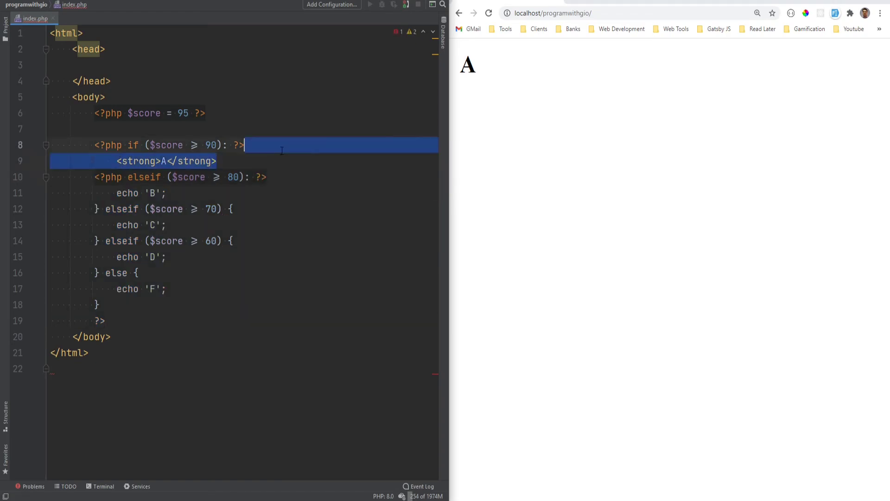
pyautogui.write('<?php')
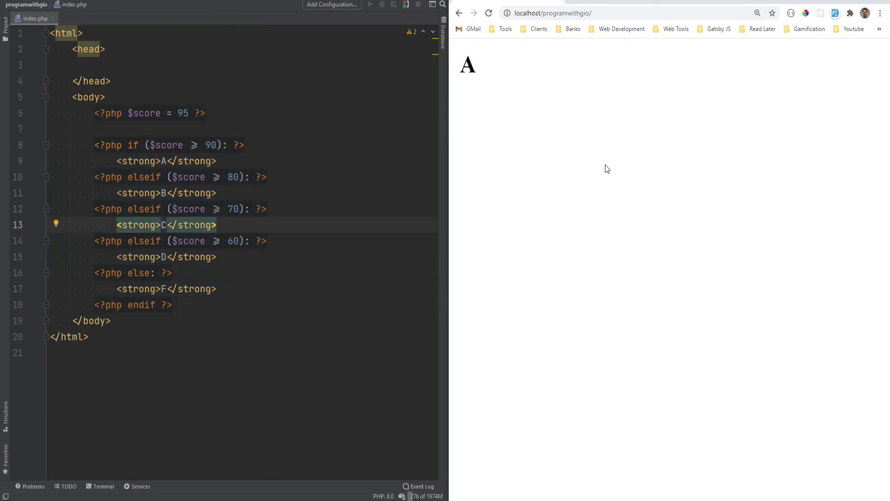
# Step: Style grade A green and grade F red with inline color styles
pyautogui.click(137, 161)
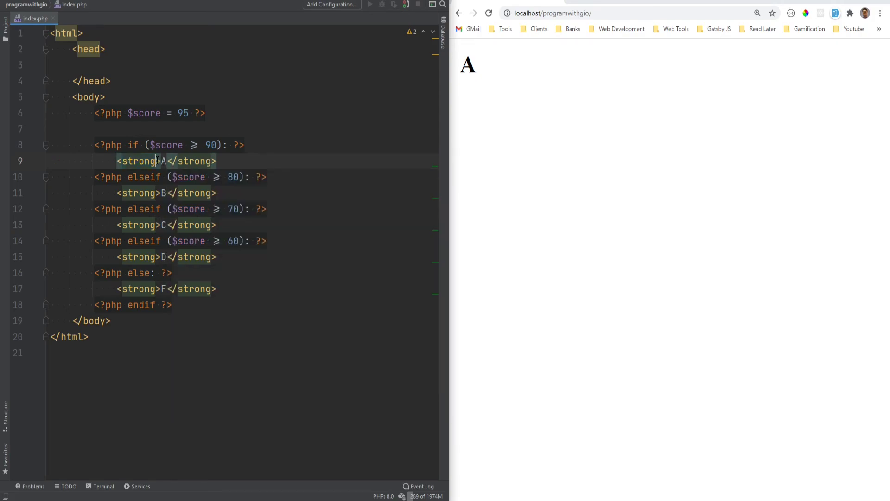
pyautogui.write('style="color: green;')
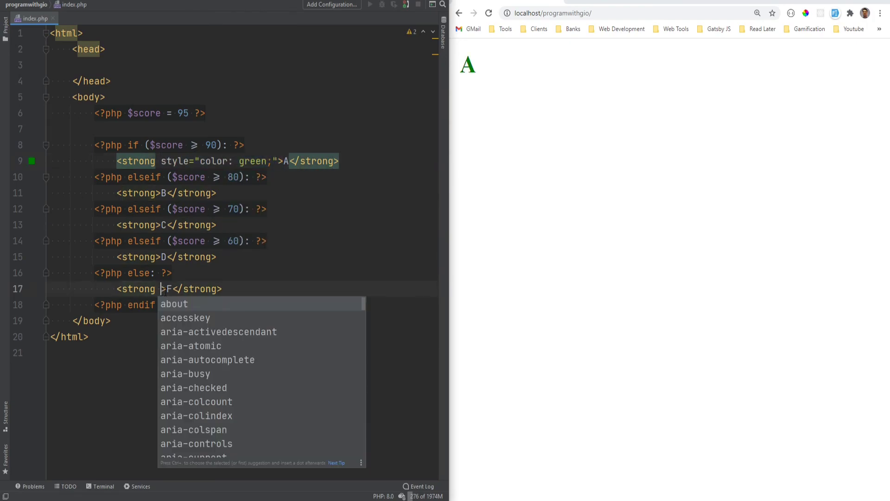
pyautogui.write('style="color: red;"')
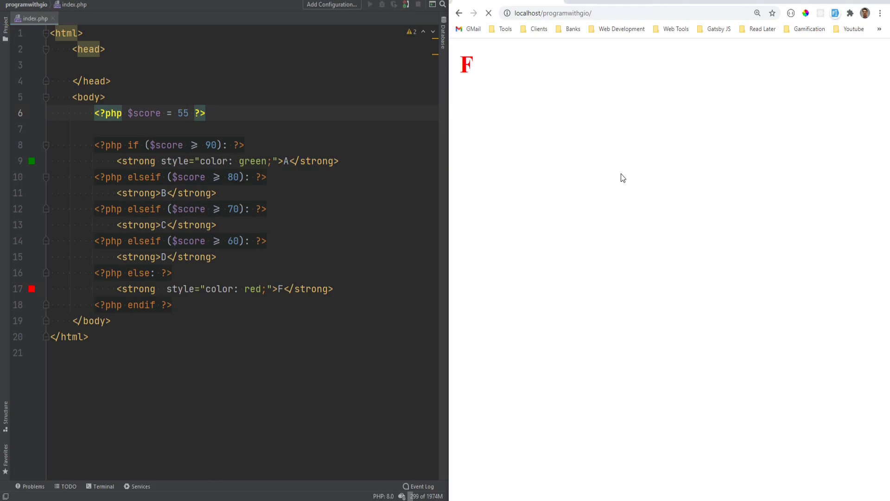
pyautogui.doubleClick(143, 177)
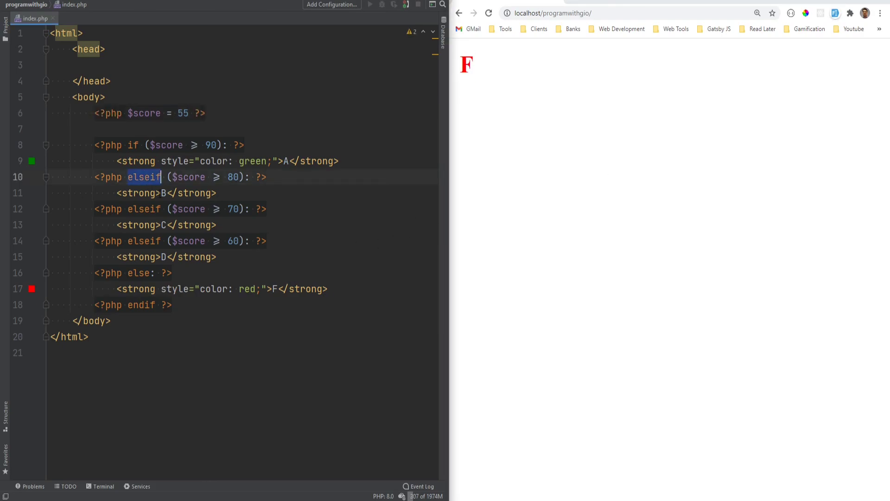